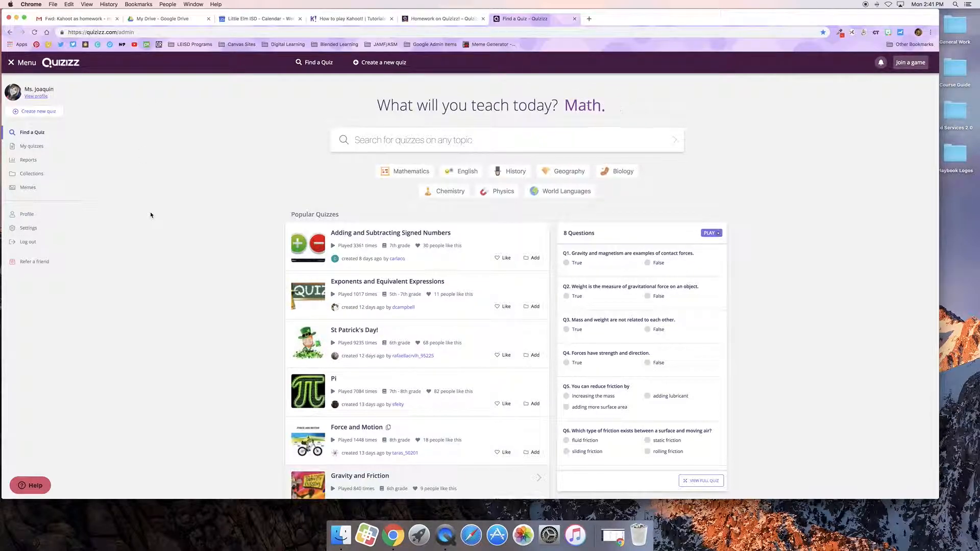
{"action": "mouse_move", "coordinate": [183, 169]}
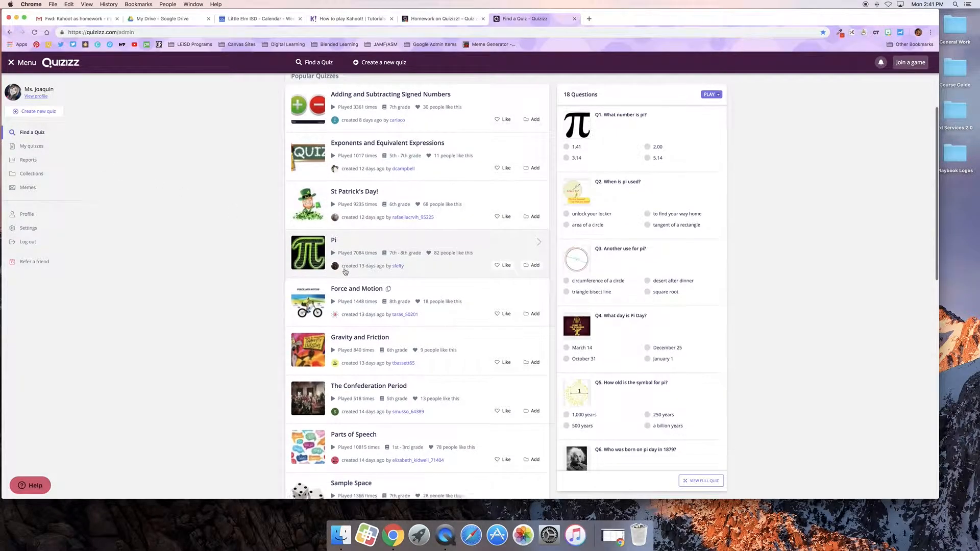
Open the Quizizz Practice quiz from the My quizzes list.
{"action": "scroll", "scroll_direction": "down", "scroll_amount": 3}
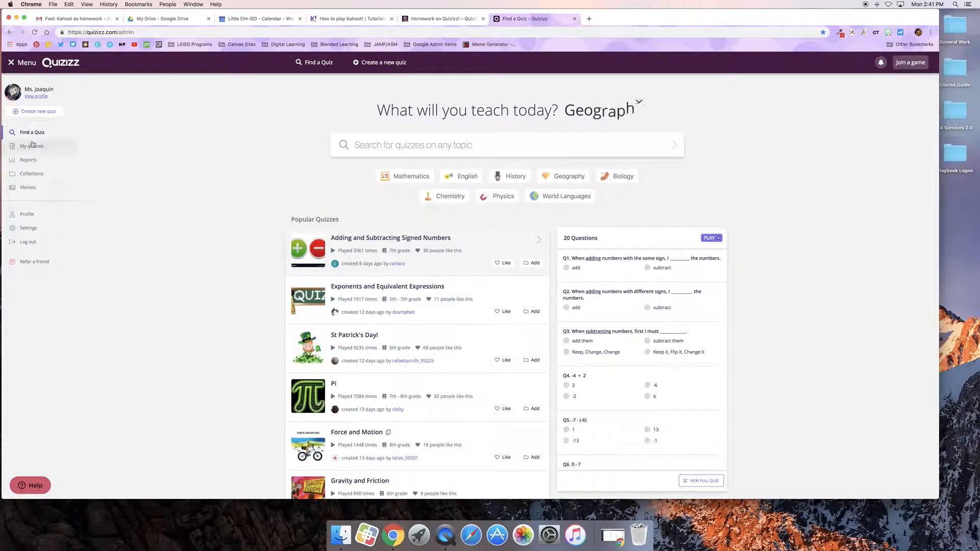
{"action": "left_click", "coordinate": [32, 145]}
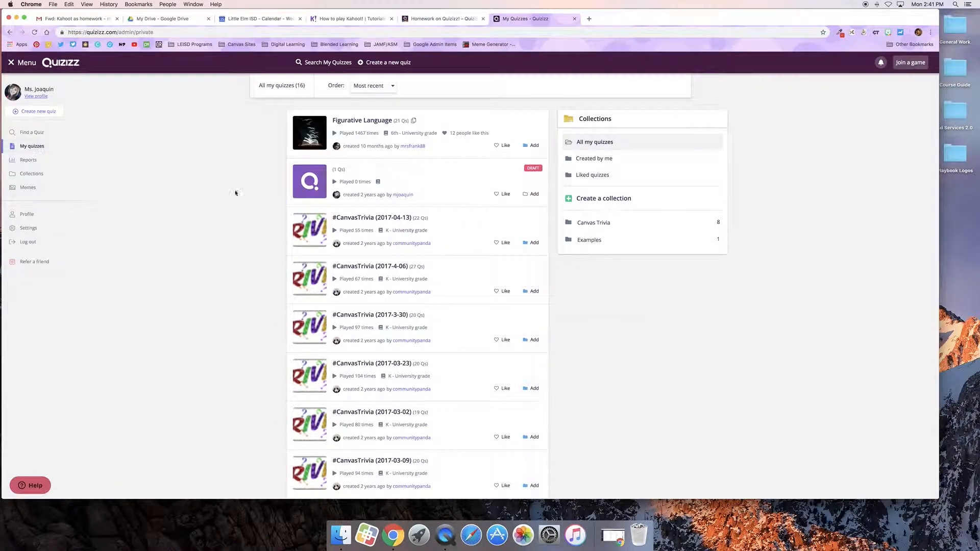
{"action": "scroll", "scroll_direction": "down", "scroll_amount": 3}
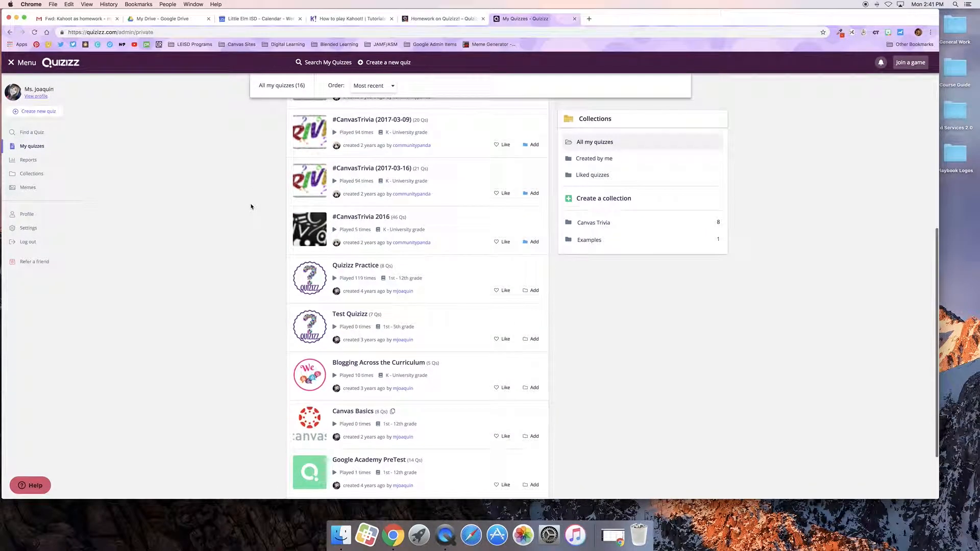
{"action": "scroll", "scroll_direction": "down", "scroll_amount": 3}
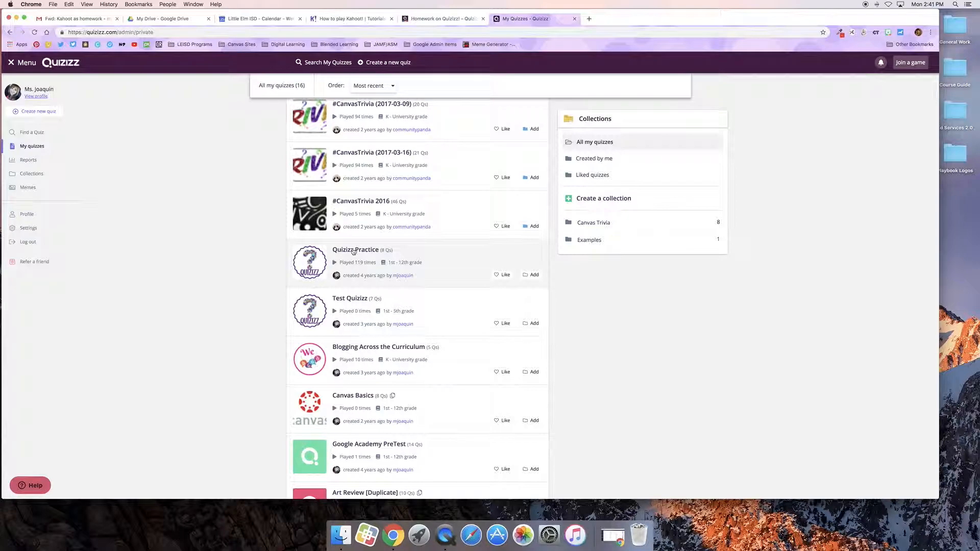
{"action": "left_click", "coordinate": [356, 249]}
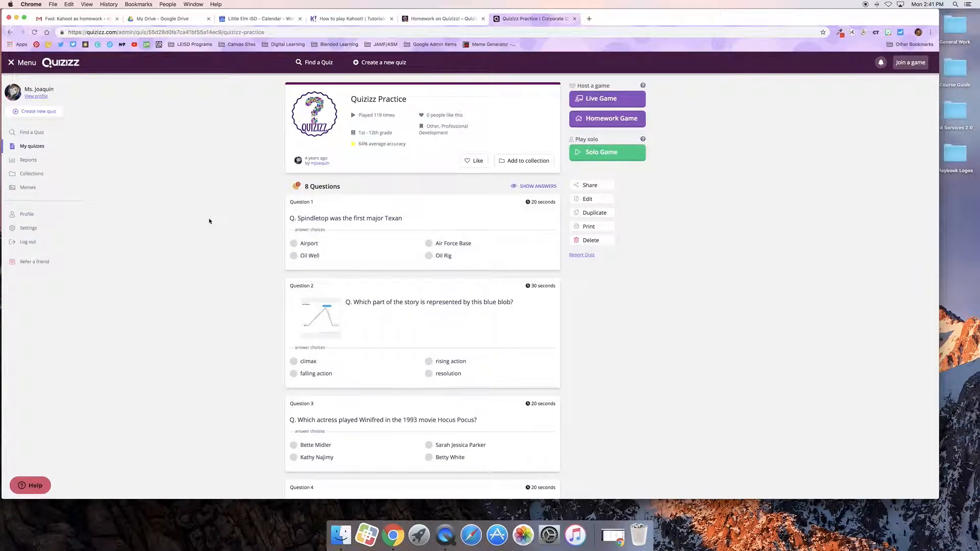
Scroll through the quiz's eight questions and answer choices, then back to the top.
{"action": "scroll", "scroll_direction": "down", "scroll_amount": 3}
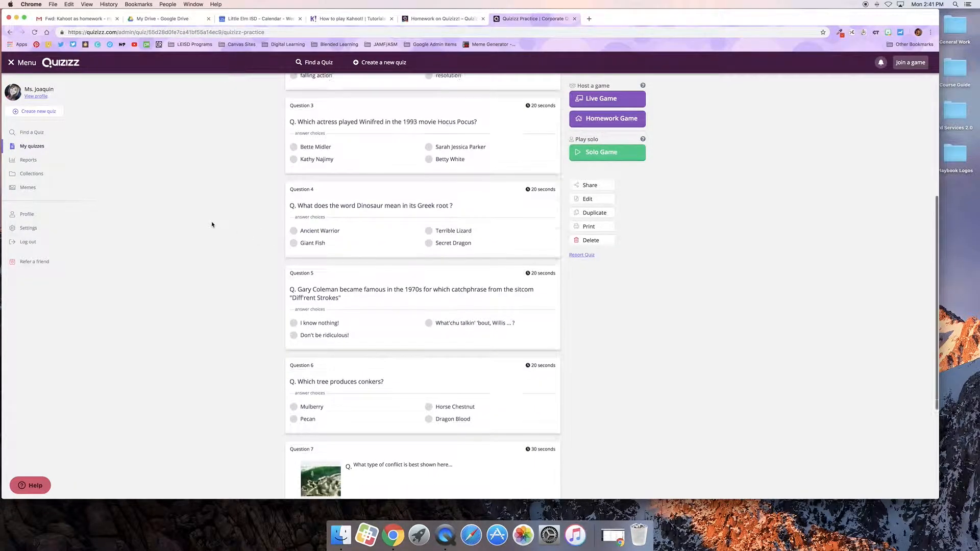
{"action": "scroll", "scroll_direction": "down", "scroll_amount": 3}
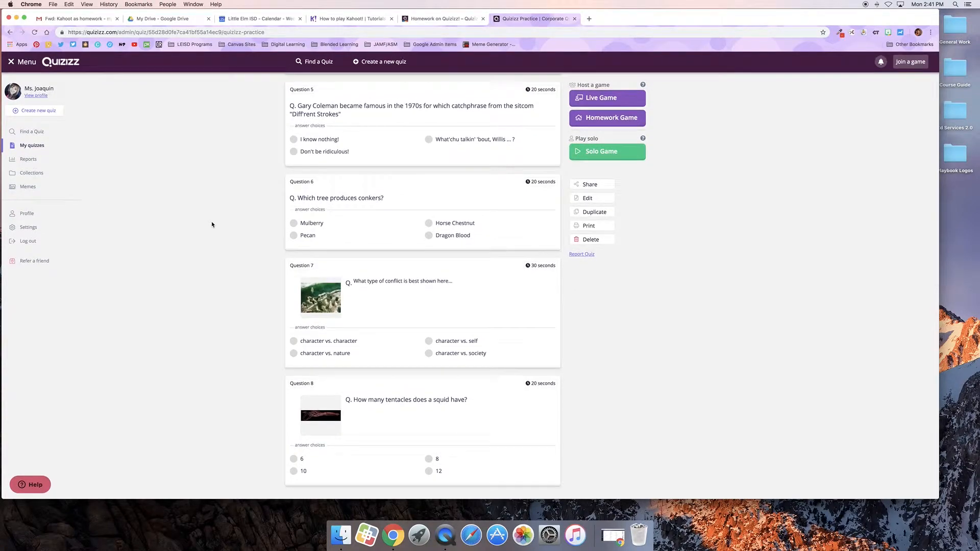
{"action": "scroll", "scroll_direction": "up", "scroll_amount": 3}
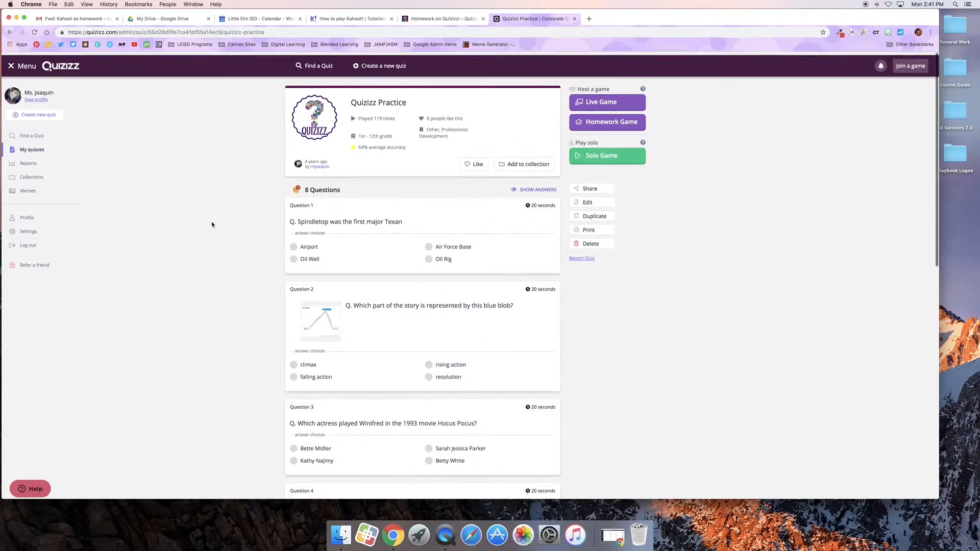
{"action": "scroll", "scroll_direction": "up", "scroll_amount": 3}
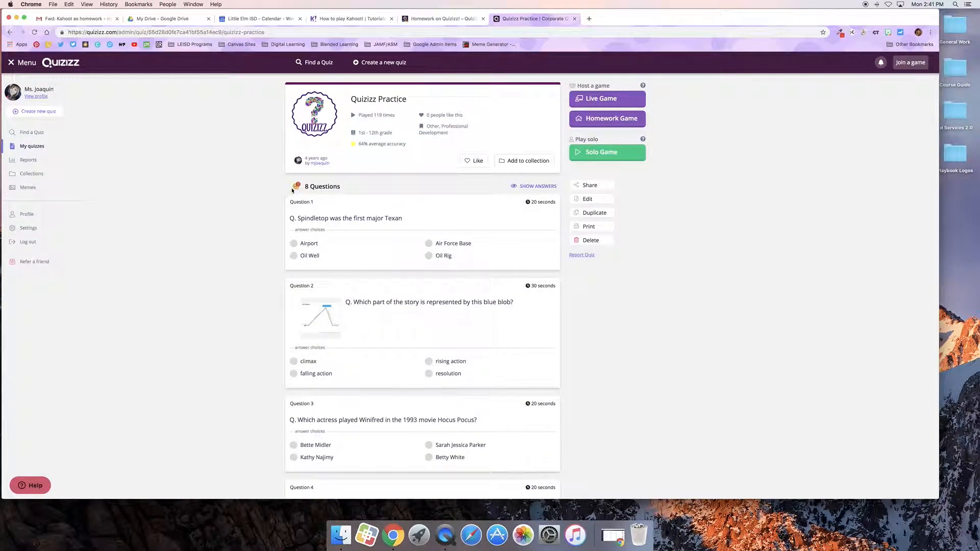
{"action": "mouse_move", "coordinate": [742, 205]}
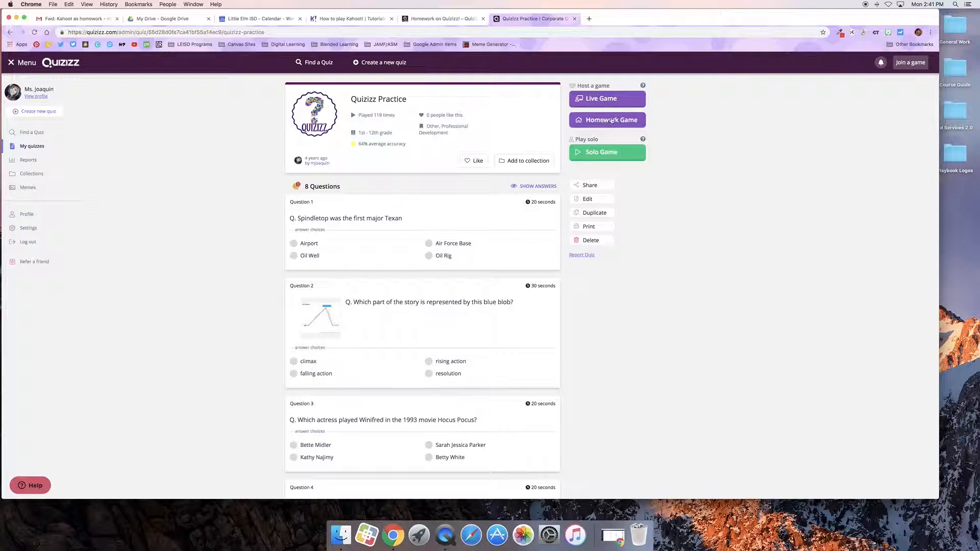
Set up Quizizz Practice as homework and review its Account, Feedback and Gameplay settings.
{"action": "left_click", "coordinate": [612, 119]}
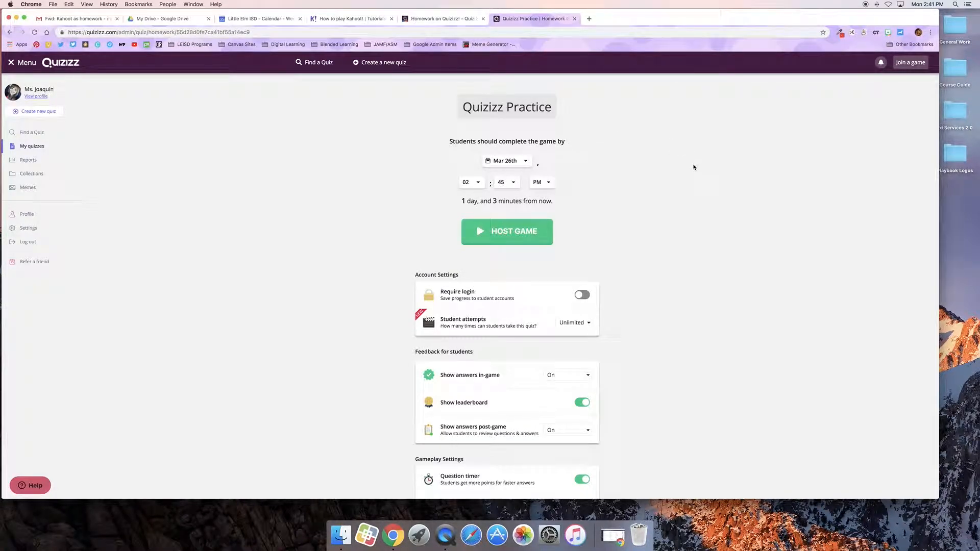
{"action": "scroll", "scroll_direction": "down", "scroll_amount": 3}
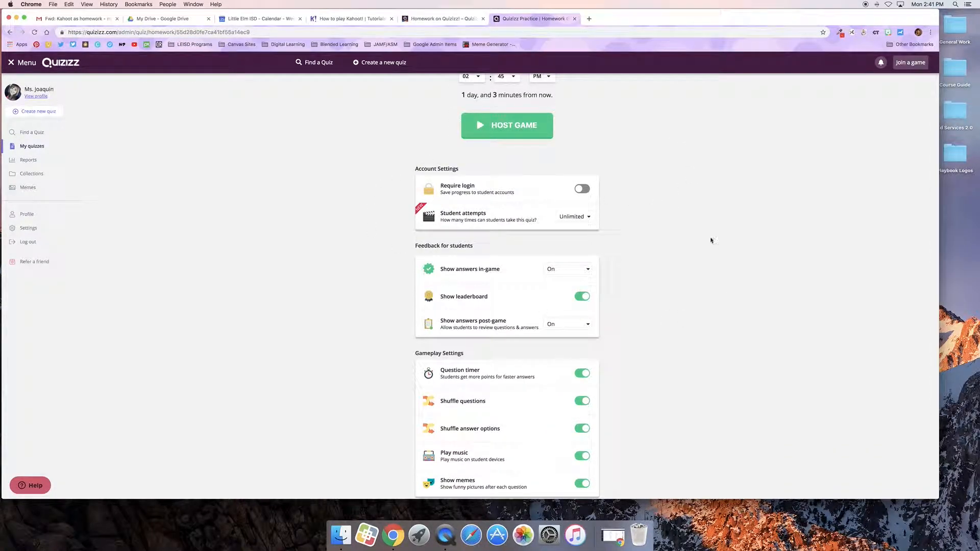
{"action": "mouse_move", "coordinate": [498, 192]}
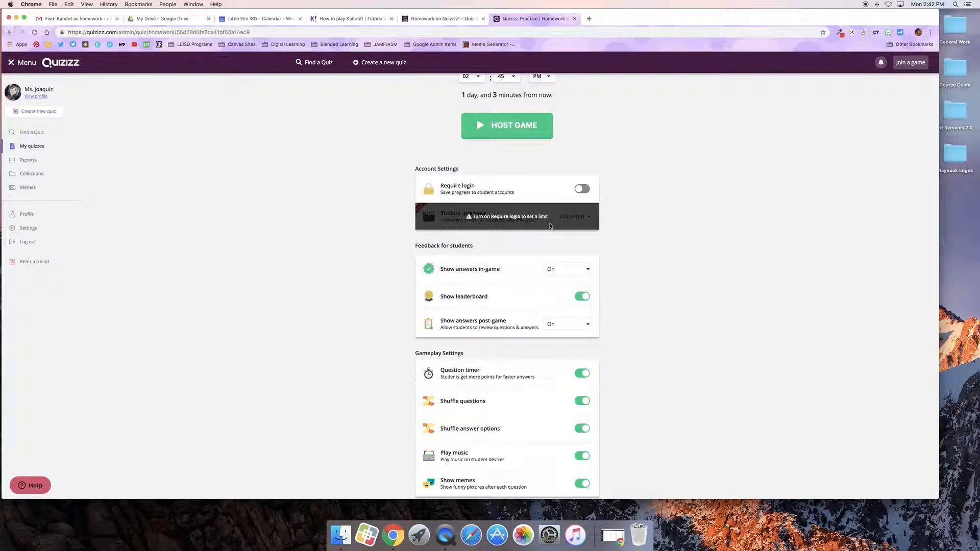
{"action": "mouse_move", "coordinate": [394, 223]}
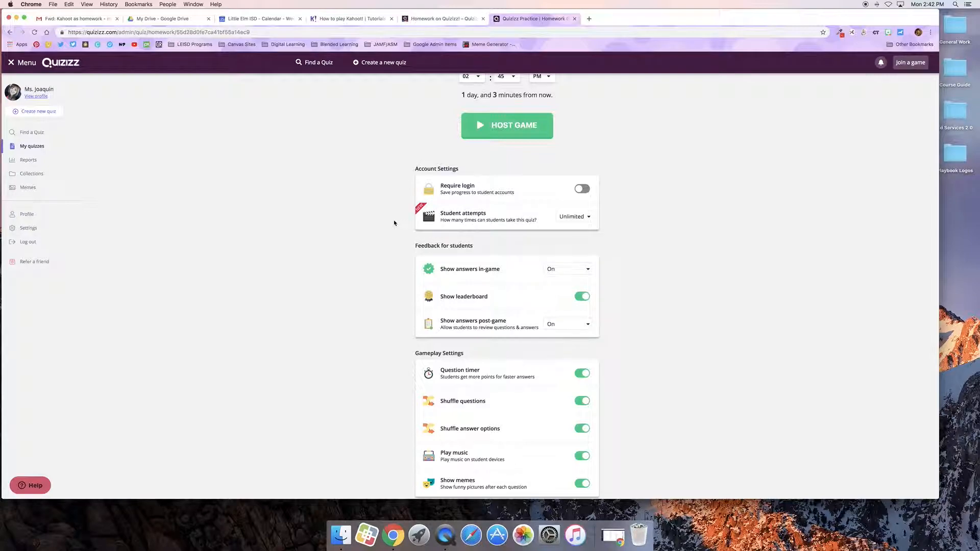
{"action": "mouse_move", "coordinate": [370, 221]}
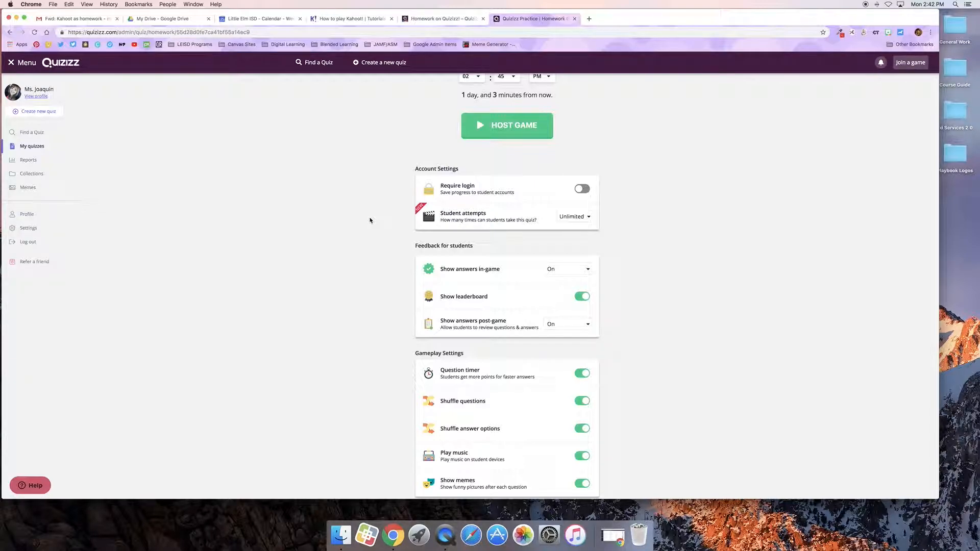
{"action": "mouse_move", "coordinate": [315, 209]}
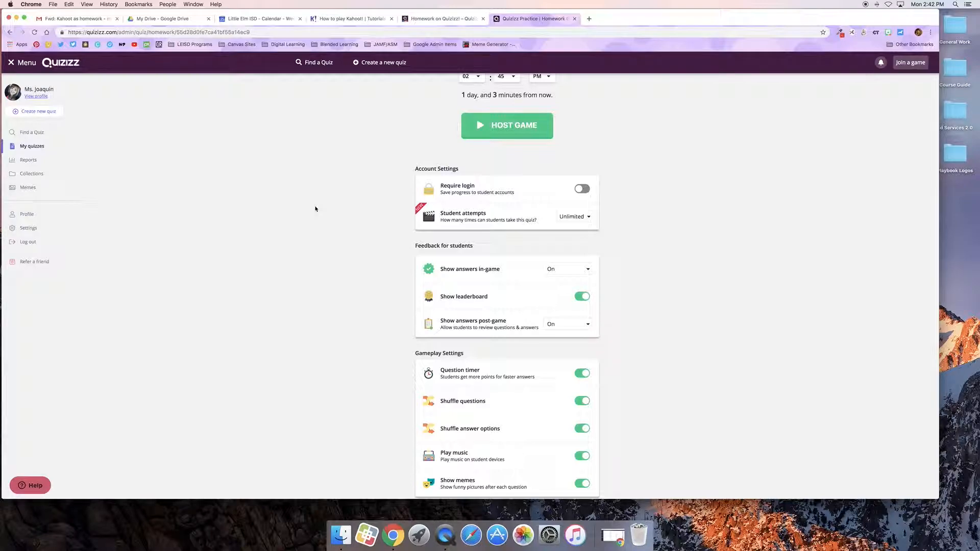
{"action": "scroll", "scroll_direction": "down", "scroll_amount": 3}
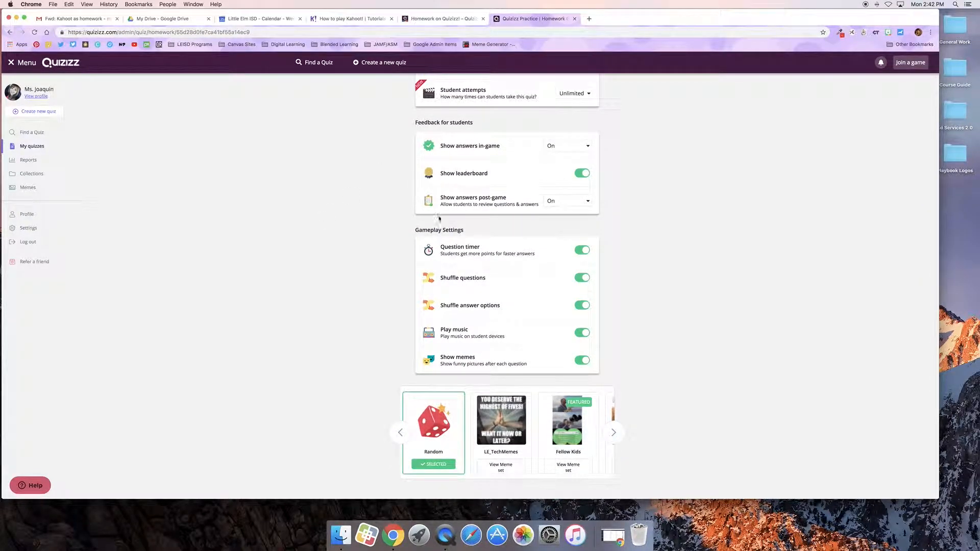
{"action": "mouse_move", "coordinate": [457, 122]}
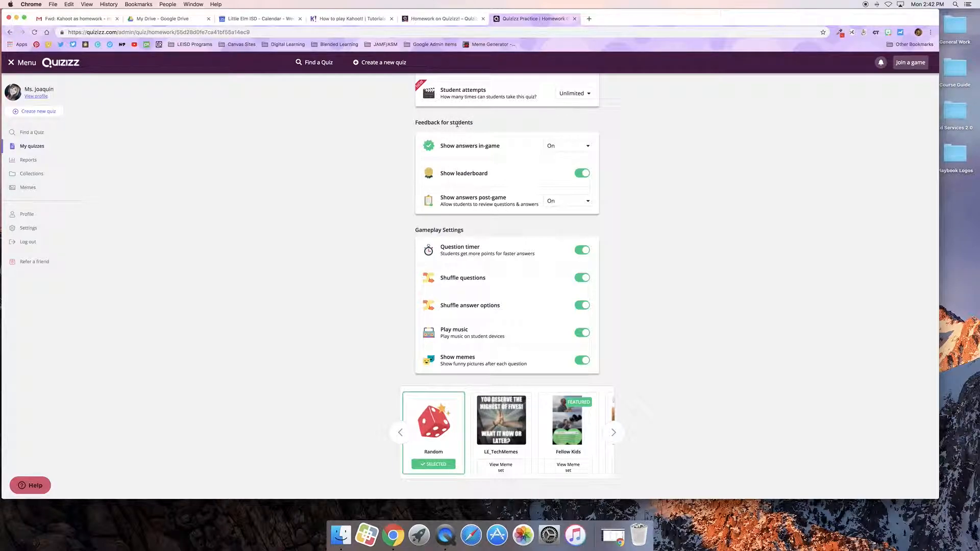
{"action": "mouse_move", "coordinate": [552, 157]}
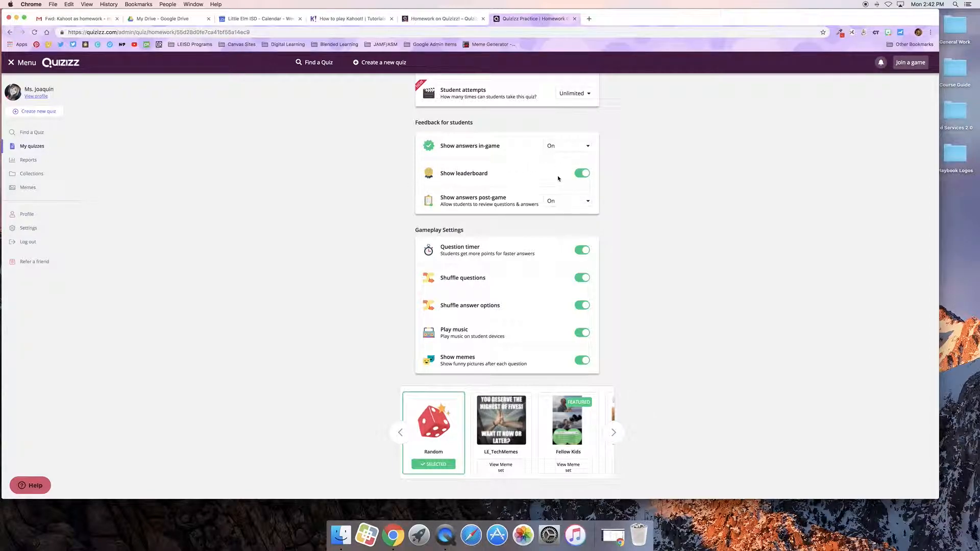
{"action": "scroll", "scroll_direction": "down", "scroll_amount": 3}
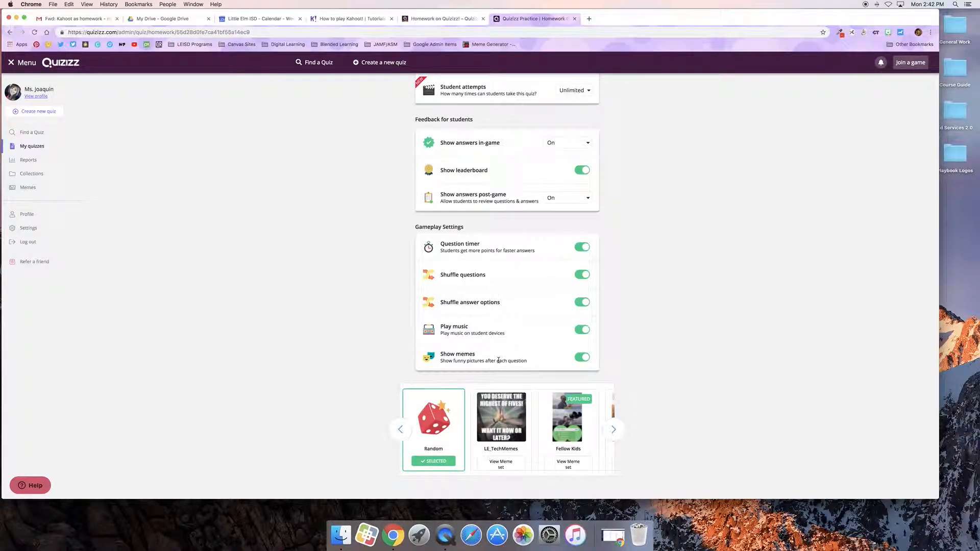
{"action": "mouse_move", "coordinate": [437, 431]}
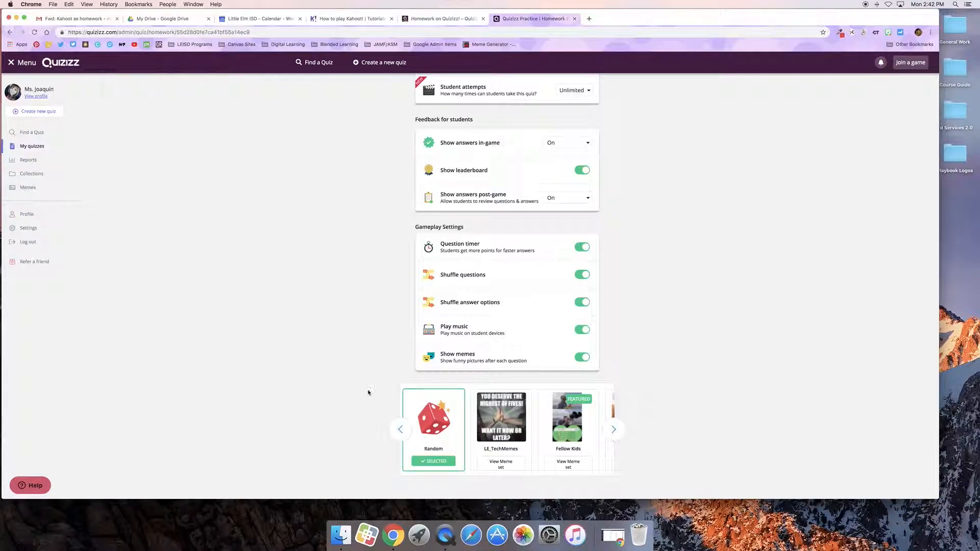
{"action": "scroll", "scroll_direction": "up", "scroll_amount": 3}
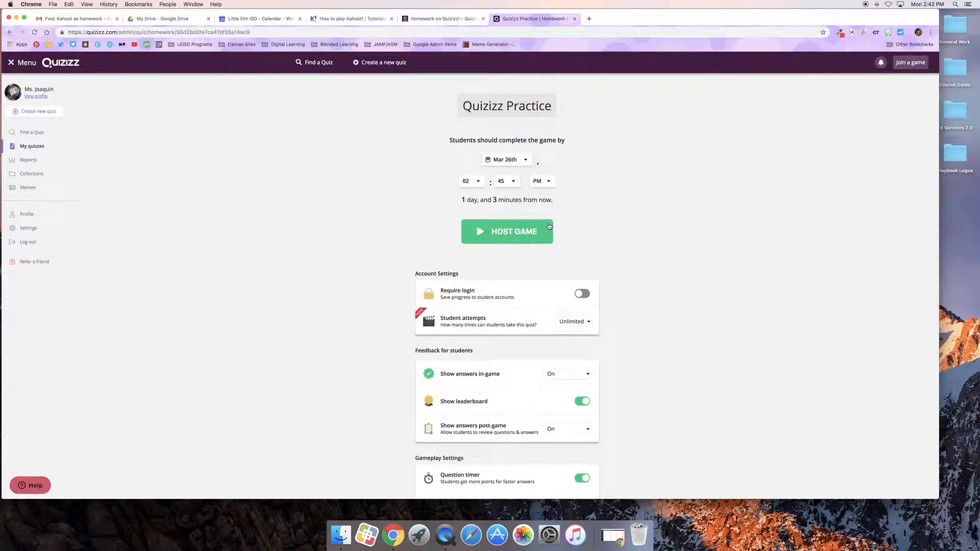
Set the homework deadline to Mar 29th, keeping 02:45 PM.
{"action": "left_click", "coordinate": [506, 159]}
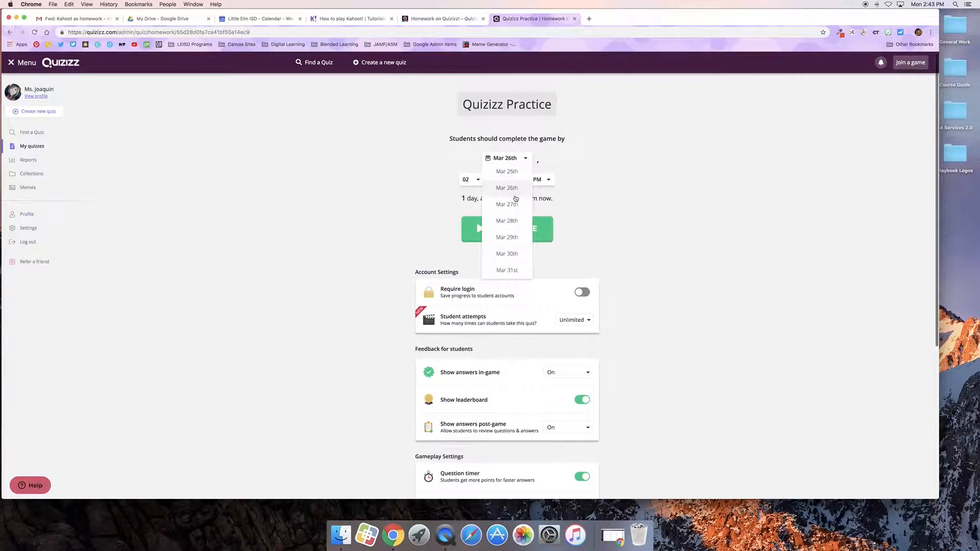
{"action": "left_click", "coordinate": [506, 236]}
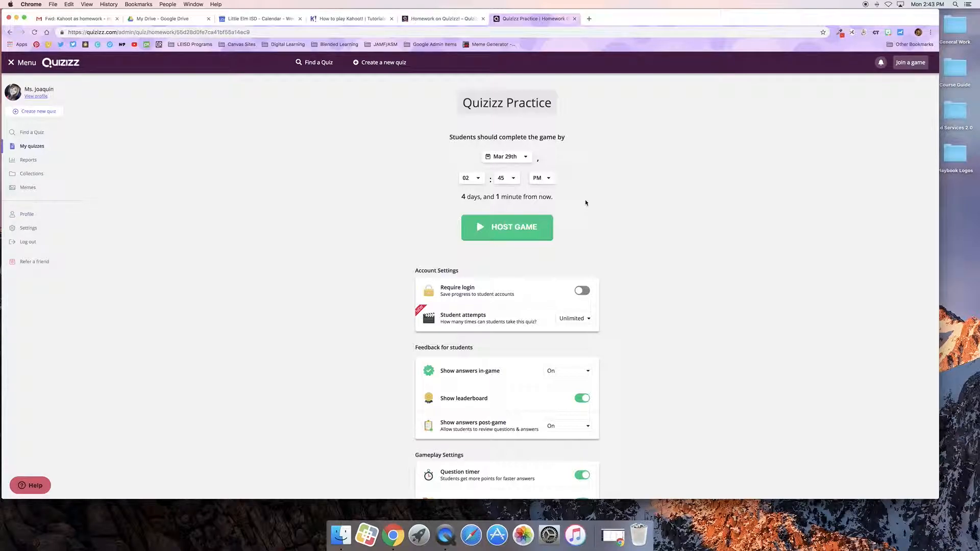
{"action": "mouse_move", "coordinate": [637, 217]}
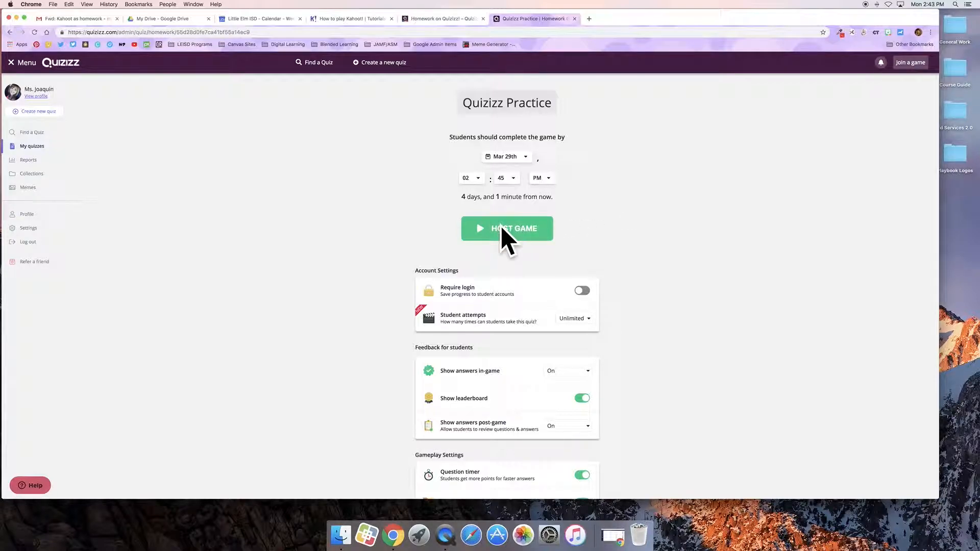
Host the homework game (code 753557) and open the join.quizizz.com student page.
{"action": "left_click", "coordinate": [506, 228]}
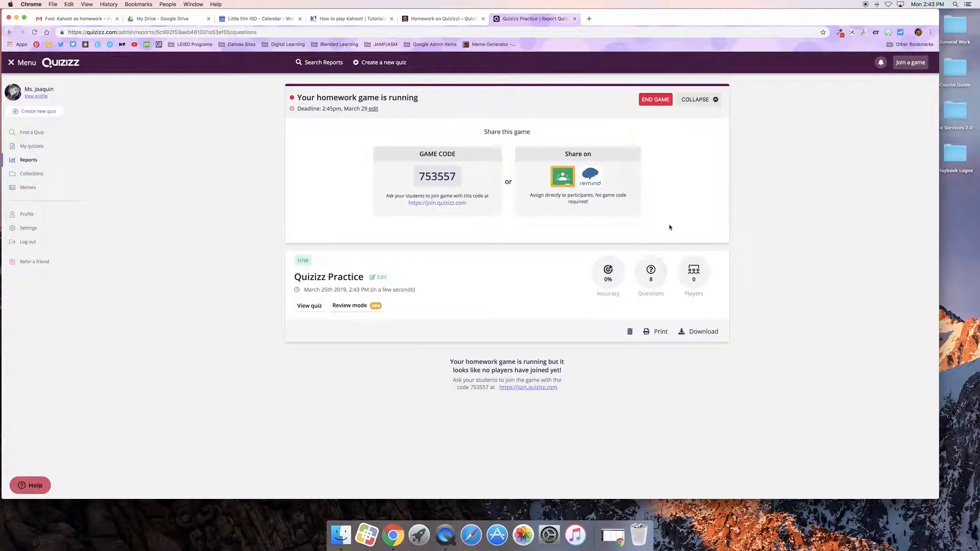
{"action": "mouse_move", "coordinate": [663, 226]}
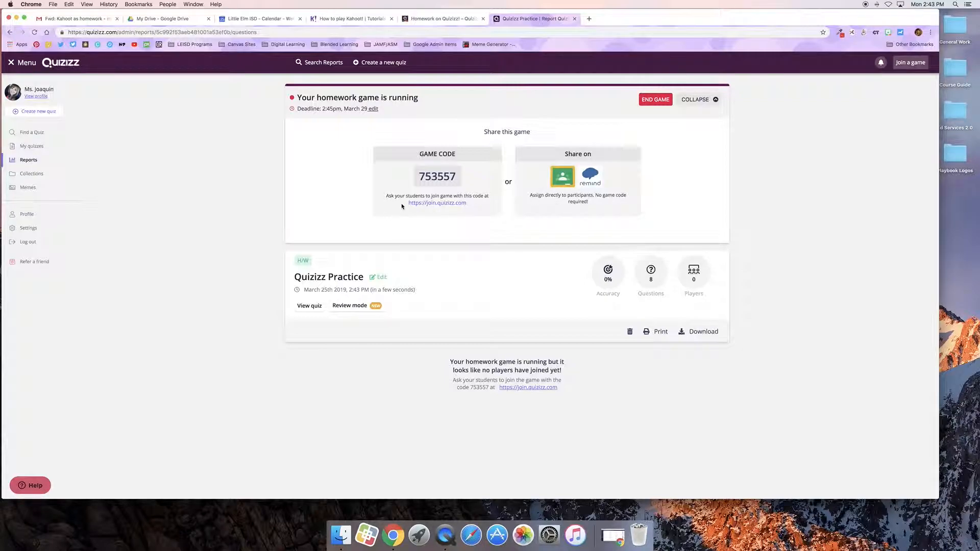
{"action": "mouse_move", "coordinate": [436, 203]}
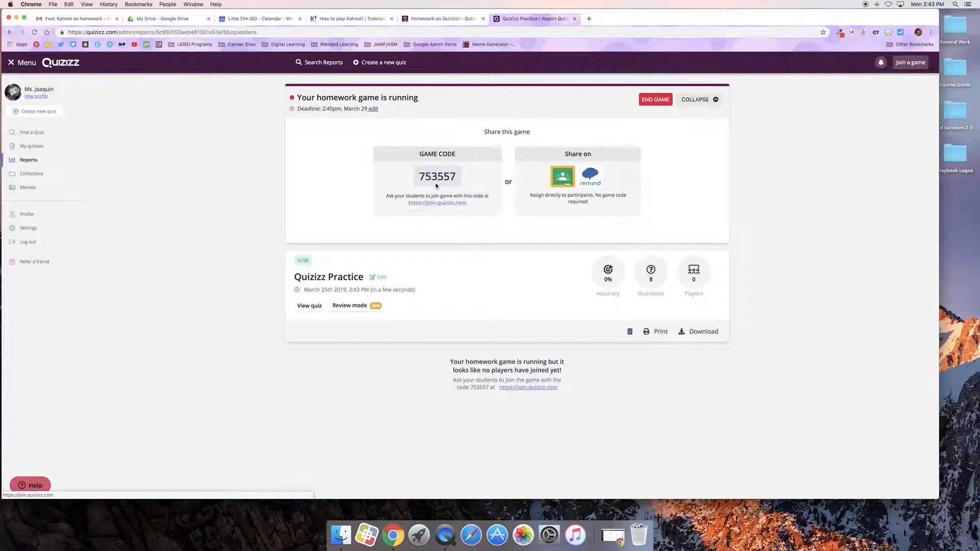
{"action": "mouse_move", "coordinate": [448, 195]}
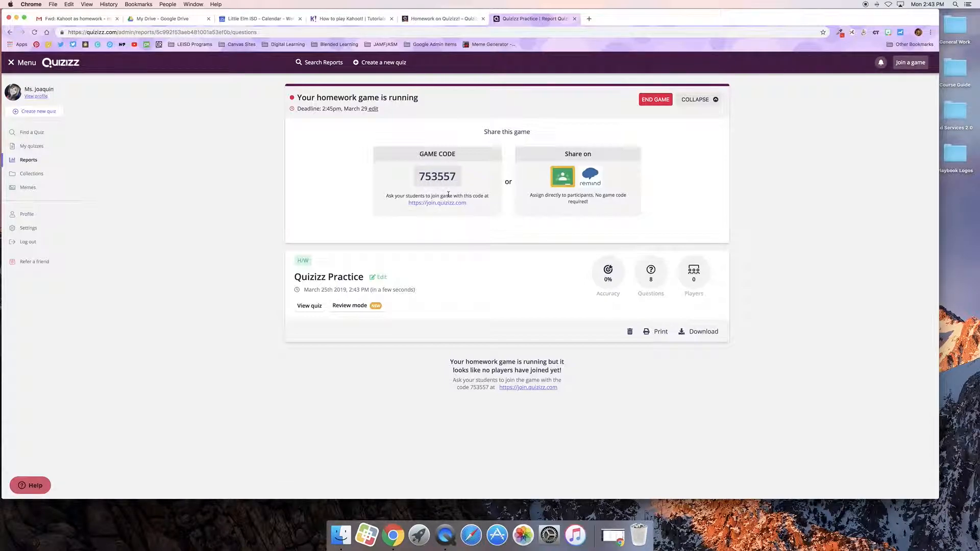
{"action": "left_click", "coordinate": [436, 202]}
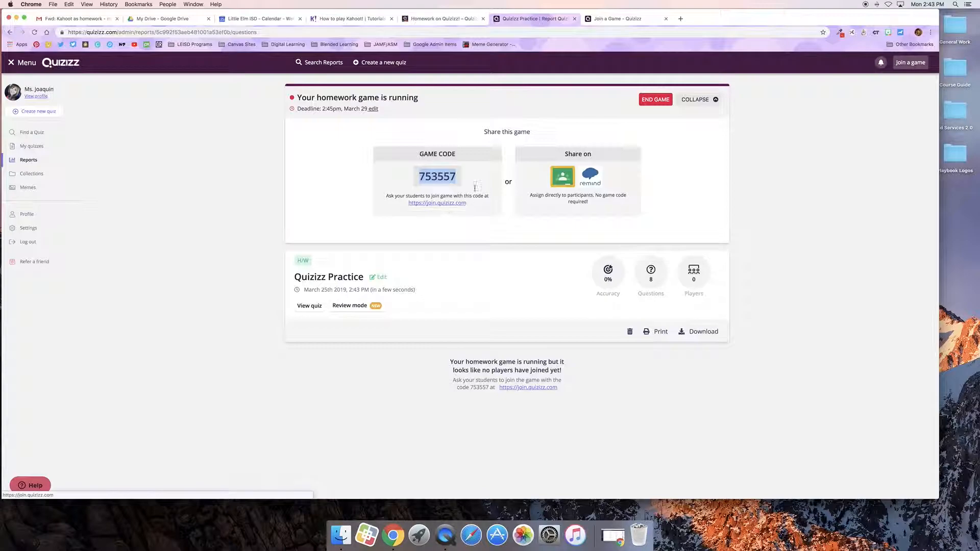
Join game 753557 as a student, start it, and return to the teacher report.
{"action": "left_click", "coordinate": [624, 18]}
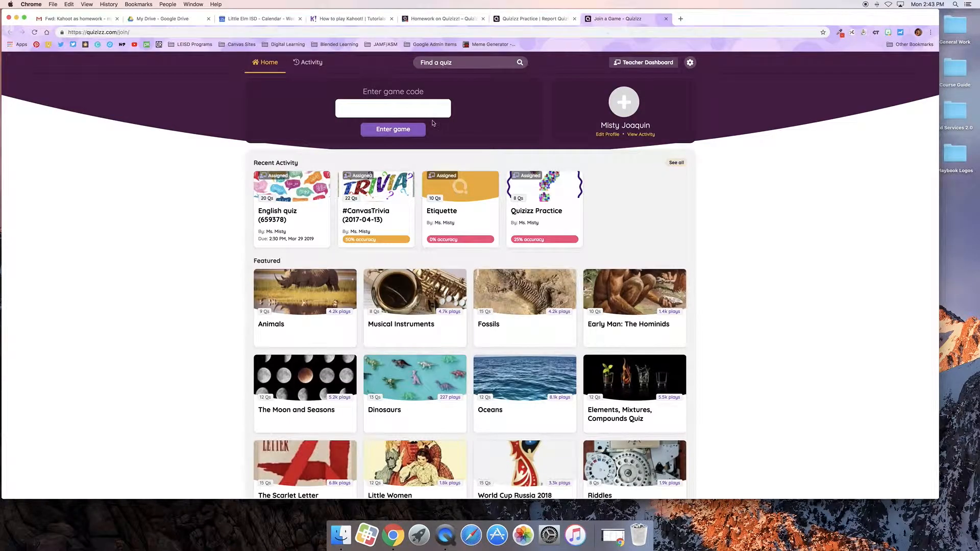
{"action": "left_click", "coordinate": [393, 129]}
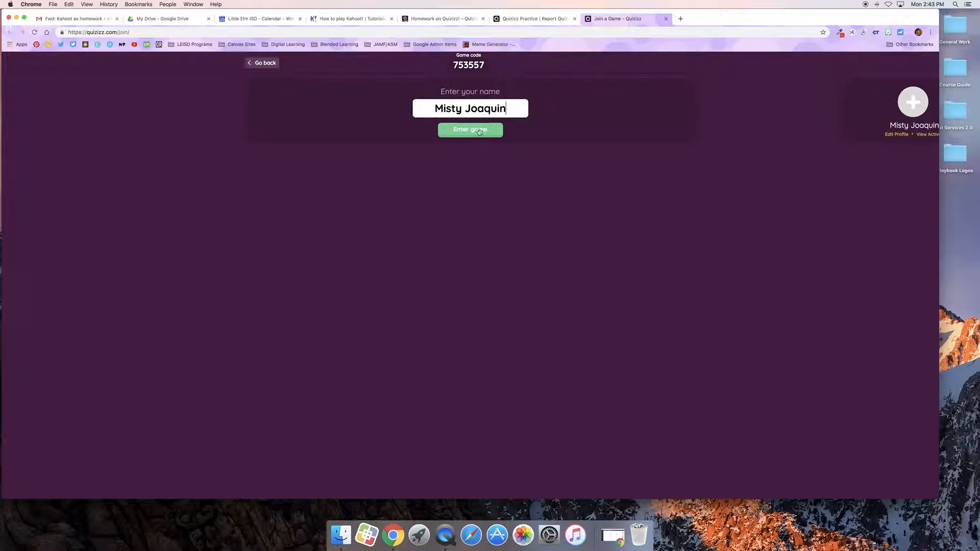
{"action": "left_click", "coordinate": [470, 129]}
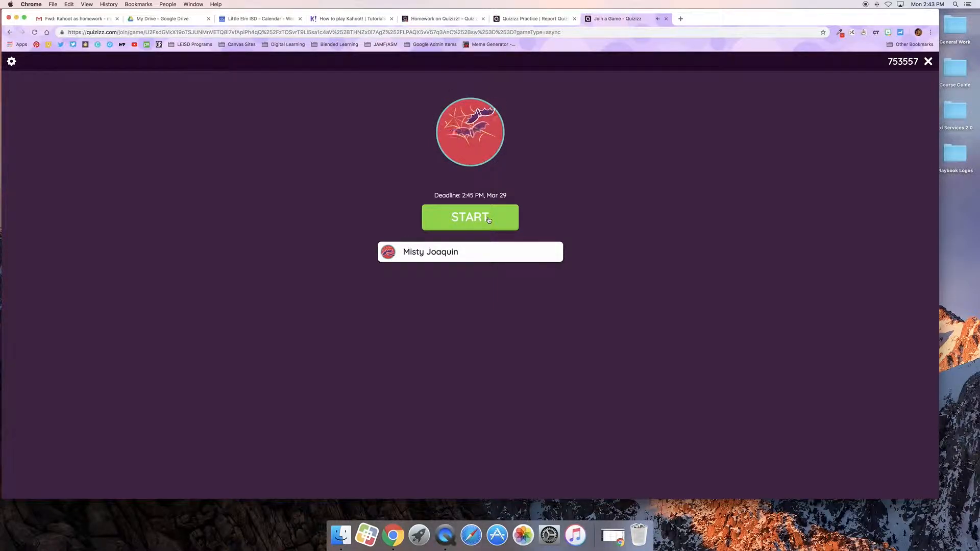
{"action": "left_click", "coordinate": [532, 19]}
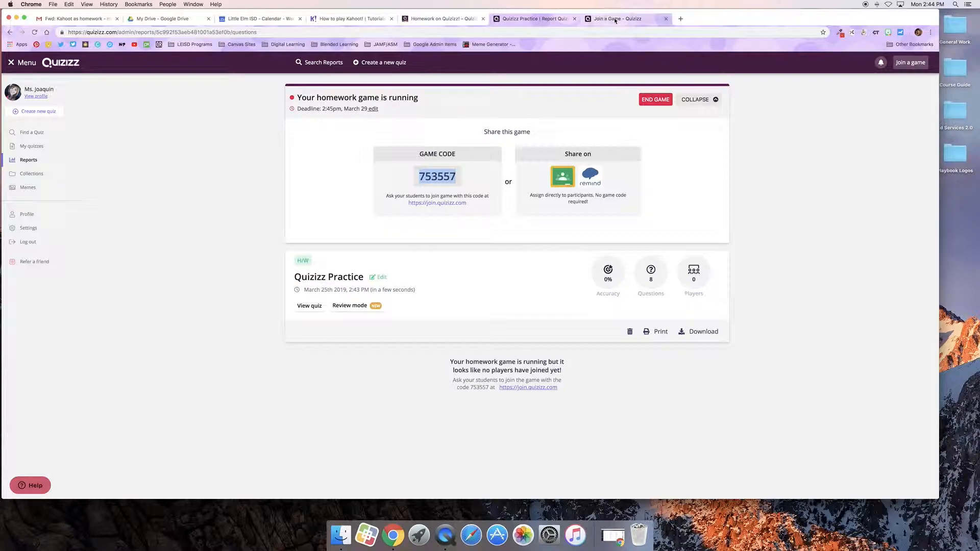
{"action": "mouse_move", "coordinate": [615, 18]}
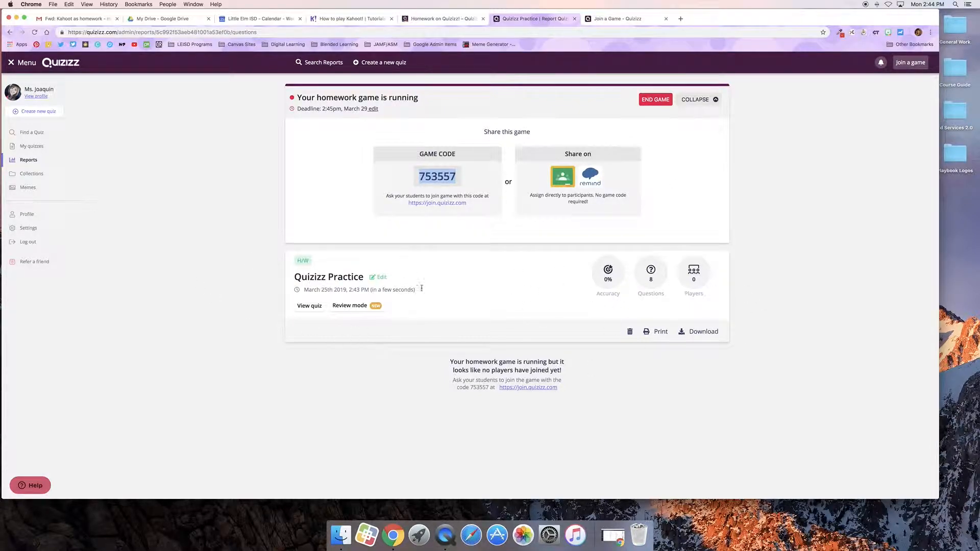
{"action": "mouse_move", "coordinate": [609, 273]}
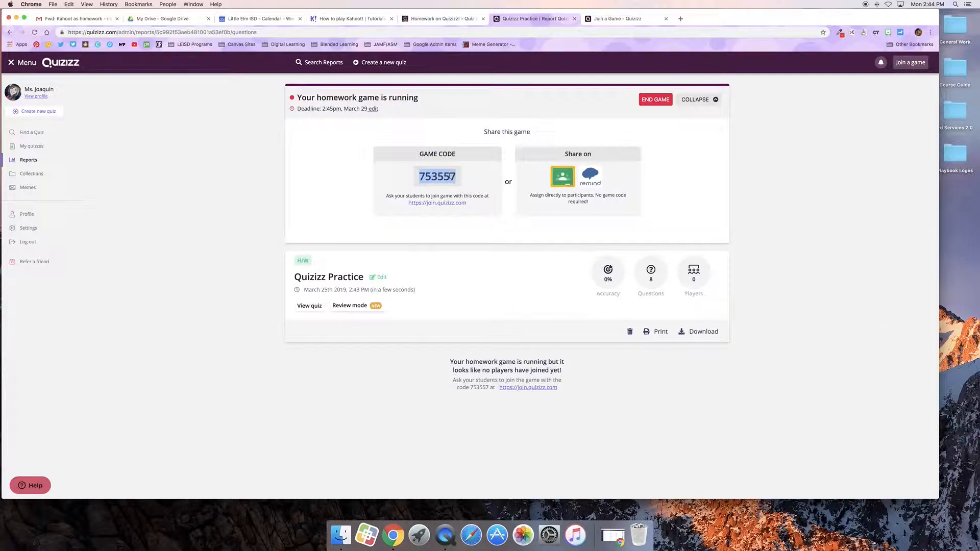
{"action": "mouse_move", "coordinate": [461, 238]}
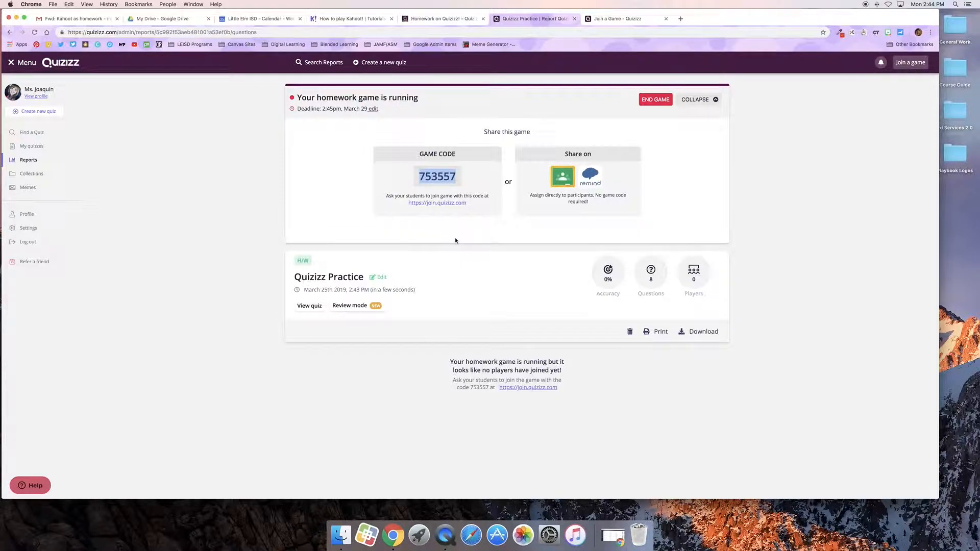
{"action": "mouse_move", "coordinate": [657, 286]}
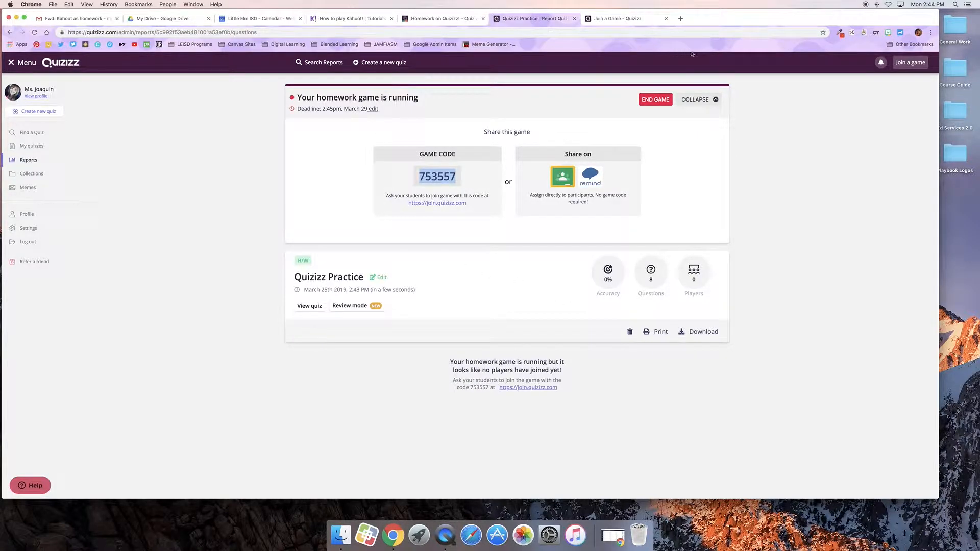
{"action": "mouse_move", "coordinate": [754, 108]}
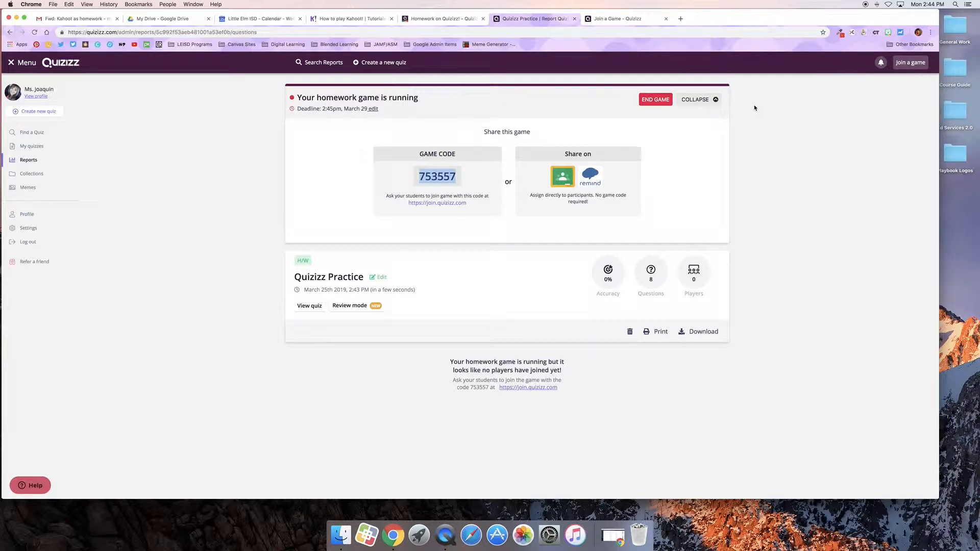